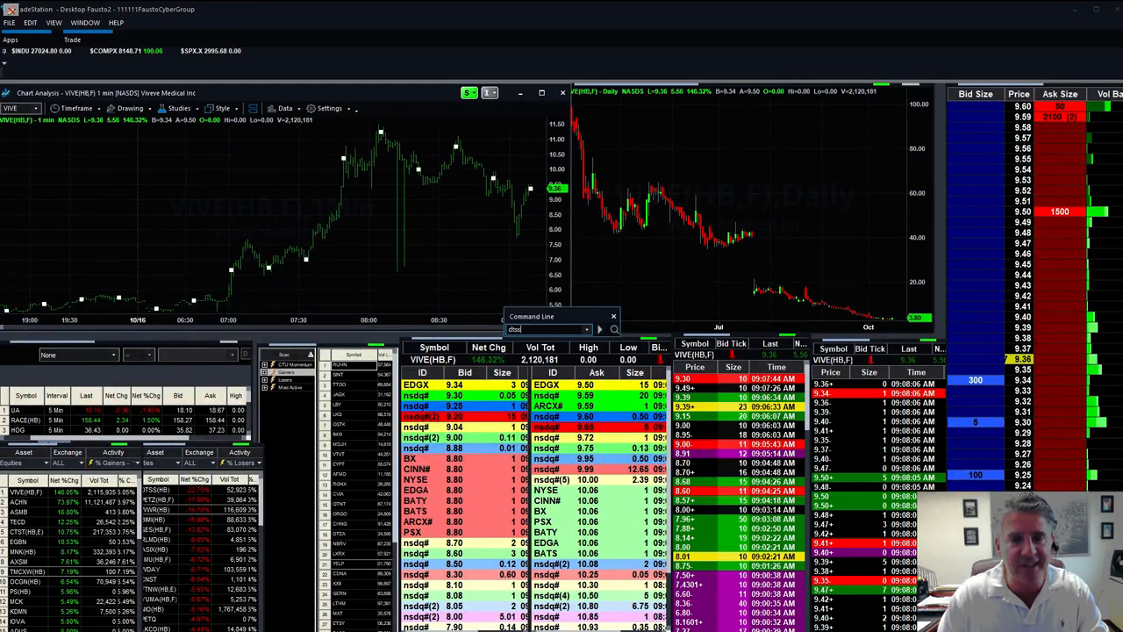
Step: Load DTSS into the linked windows and widen its intraday chart to several days
{"action": "type", "text": "dtss"}
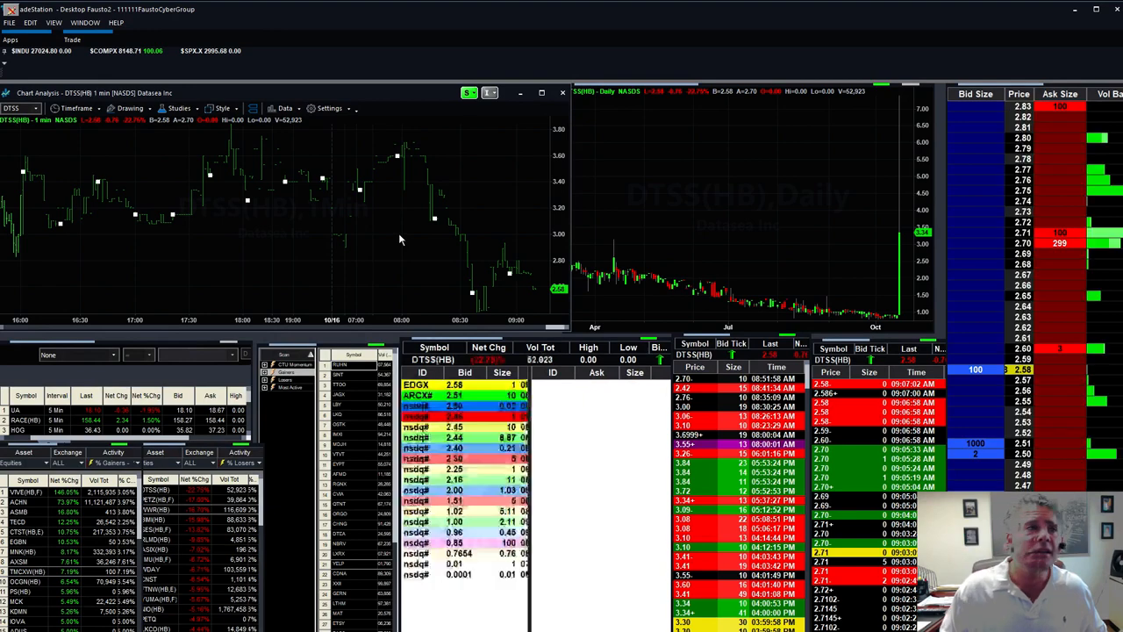
{"action": "left_click", "coordinate": [78, 109]}
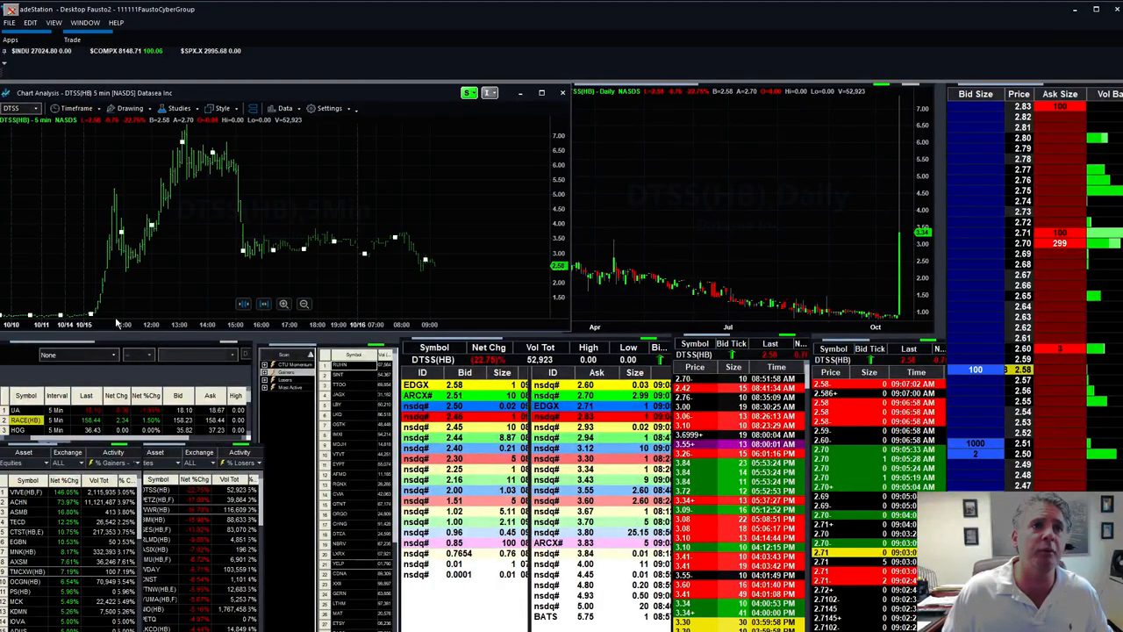
{"action": "mouse_move", "coordinate": [104, 318]}
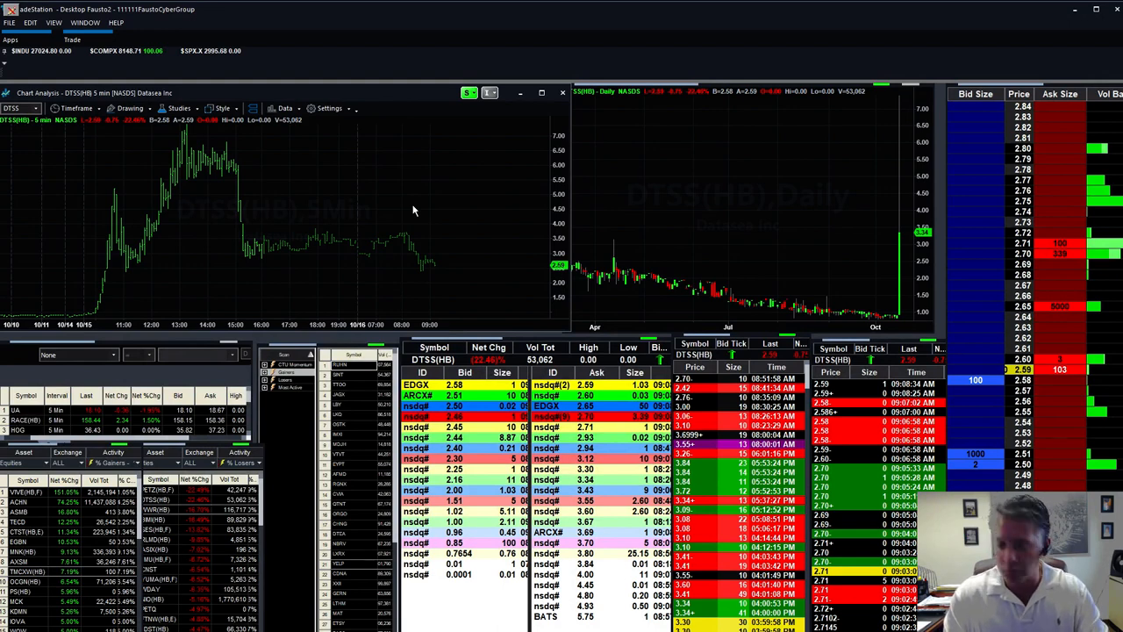
Step: Enter a new symbol in the Command Line, leaving BIBO's linked windows with no data available
{"action": "type", "text": "rok"}
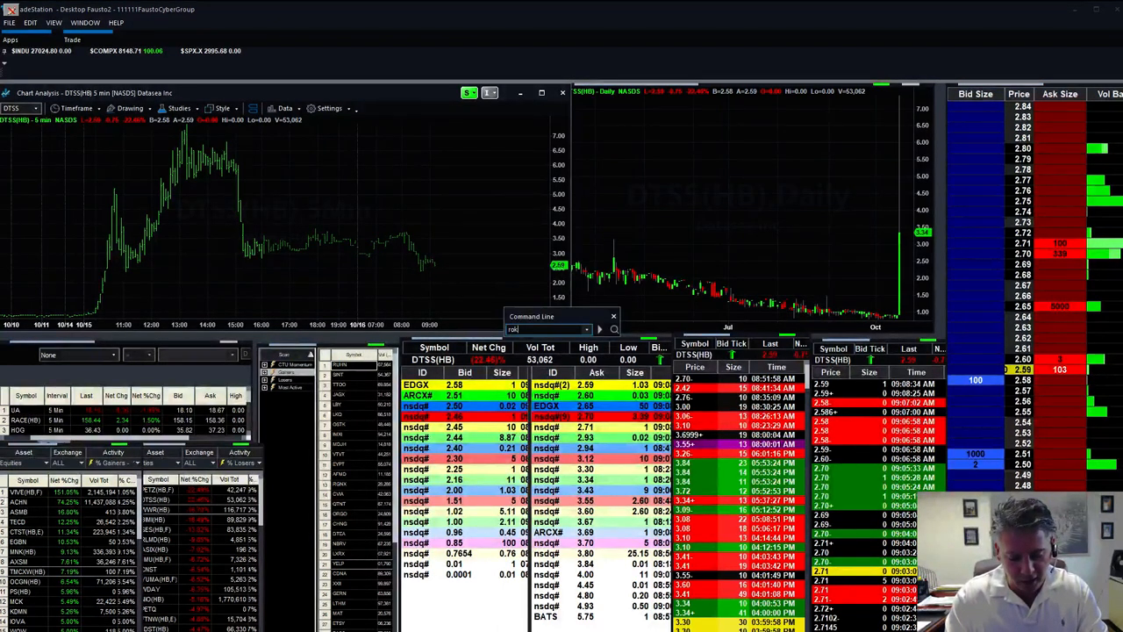
{"action": "type", "text": "roku"}
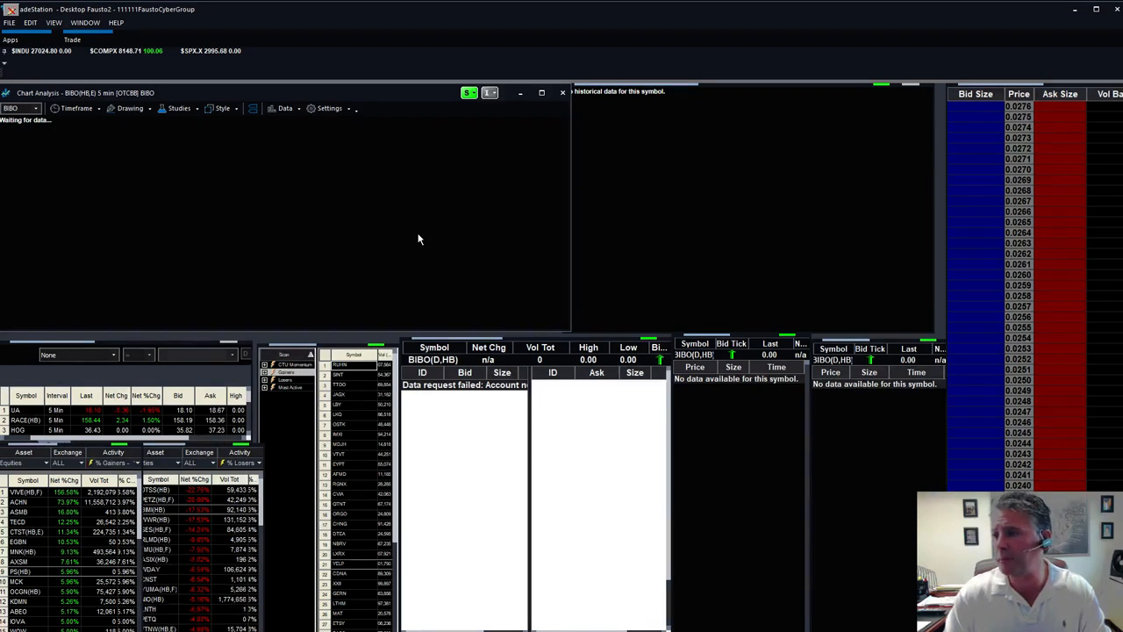
Step: Load BNGO into the linked windows and set its intraday chart to 1-minute bars
{"action": "type", "text": "bn"}
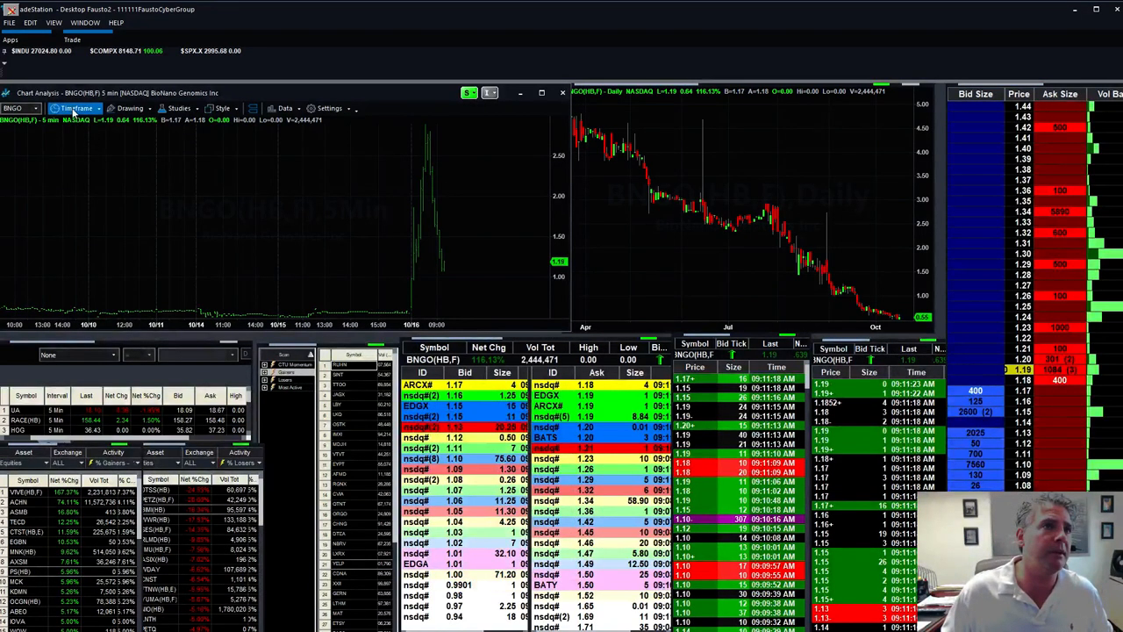
{"action": "left_click", "coordinate": [79, 109]}
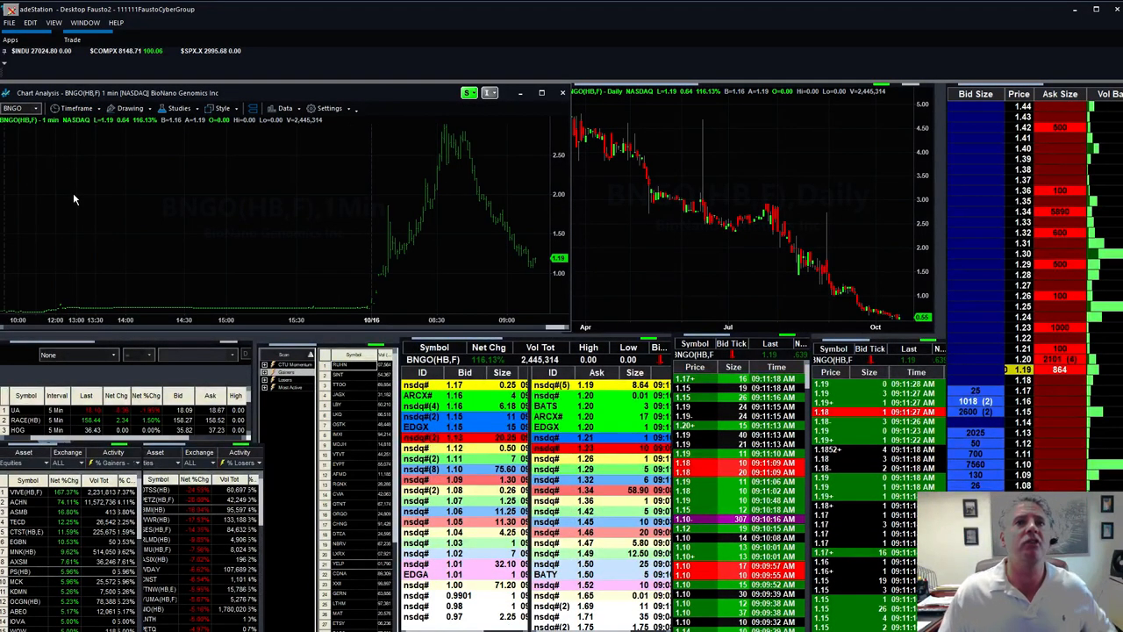